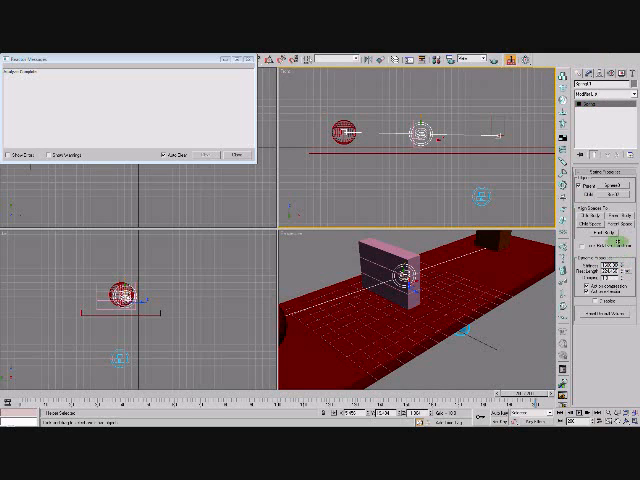
{"action": "left_click", "coordinate": [616, 272]}
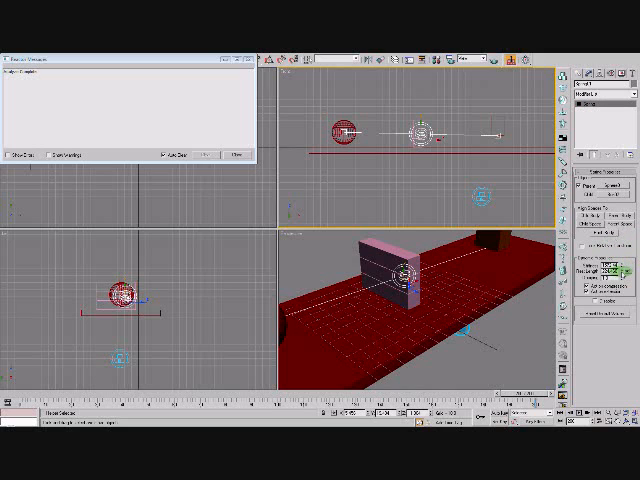